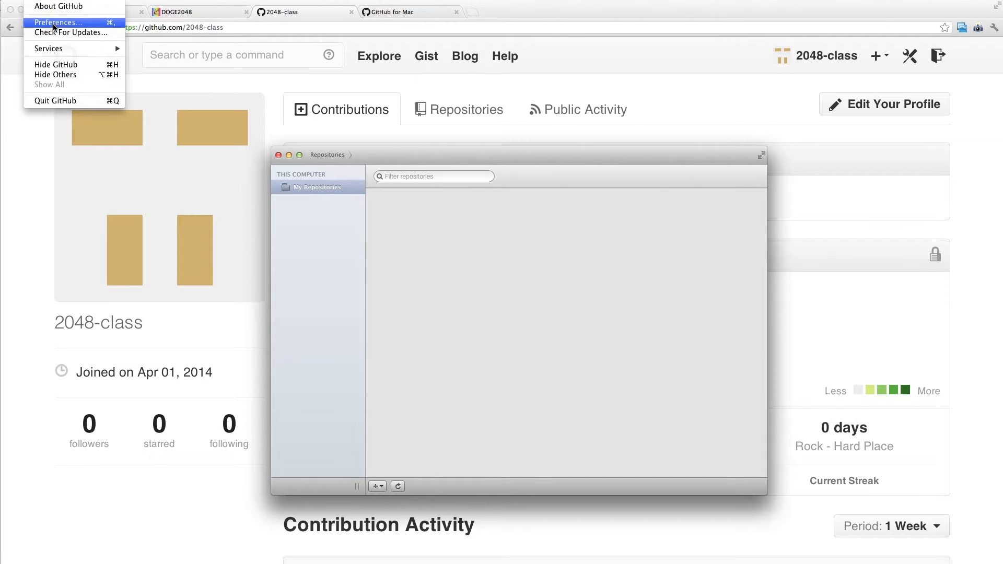
# Sign in to the 2048-class account via Preferences and allow keychain access to the stored login
pyautogui.click(59, 22)
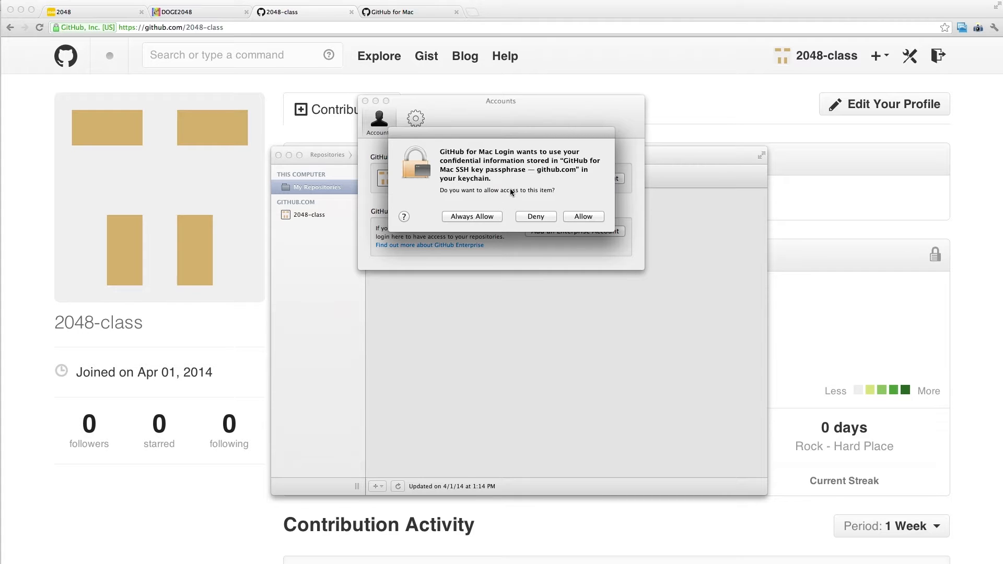
pyautogui.click(583, 217)
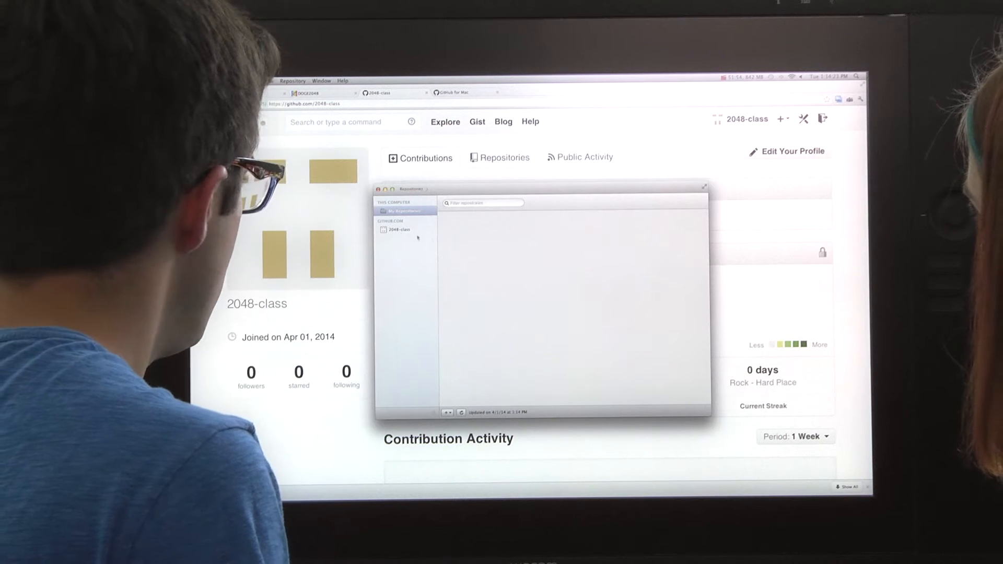
# Select 2048-class under GITHUB.COM to list its (empty) repositories
pyautogui.click(397, 230)
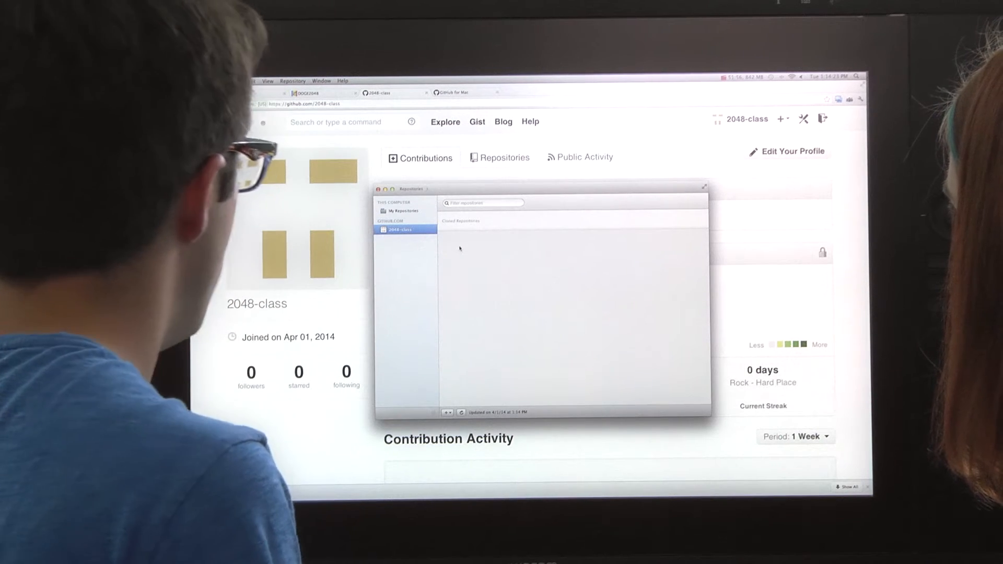